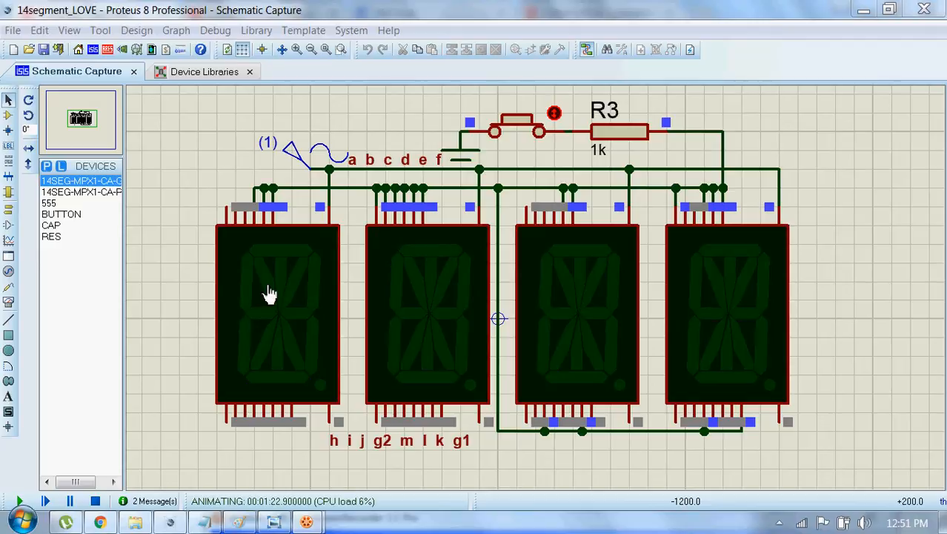
mouse_move(244, 225)
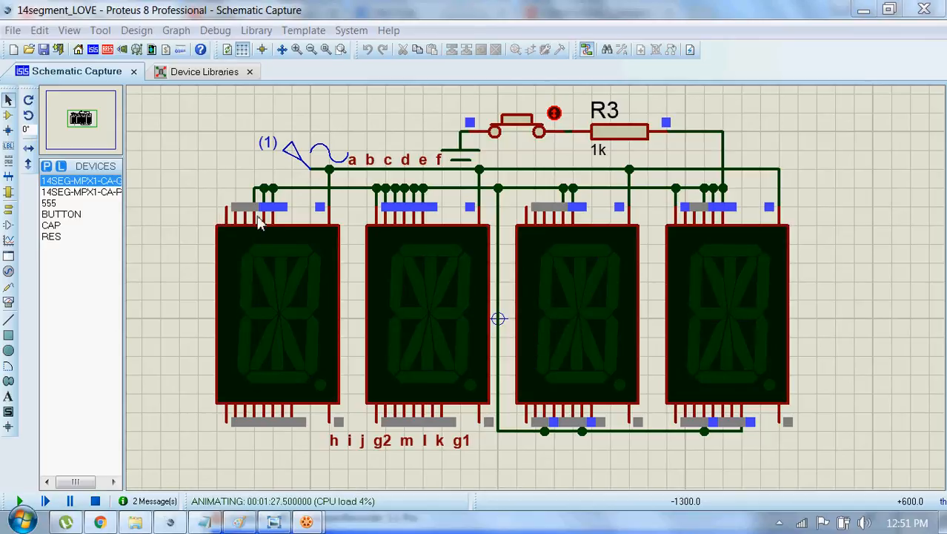
mouse_move(230, 418)
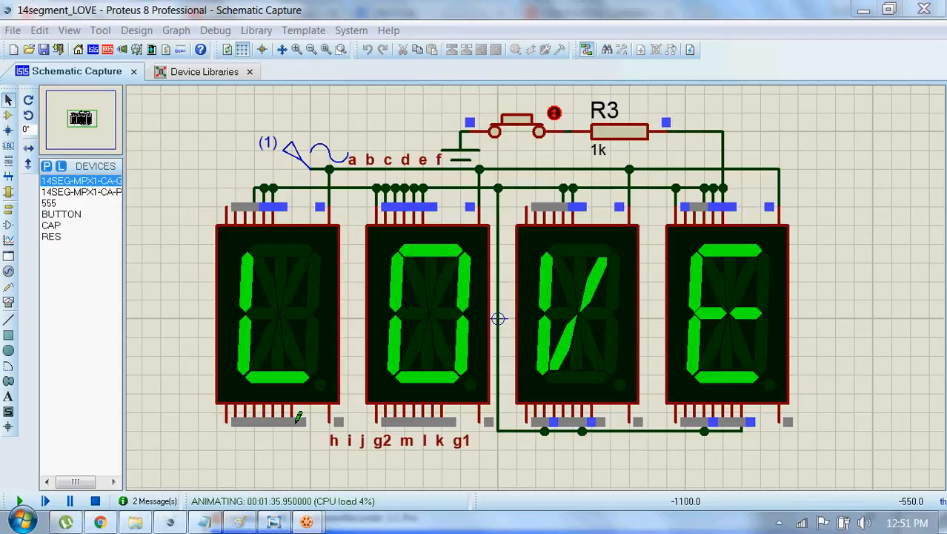
mouse_move(297, 311)
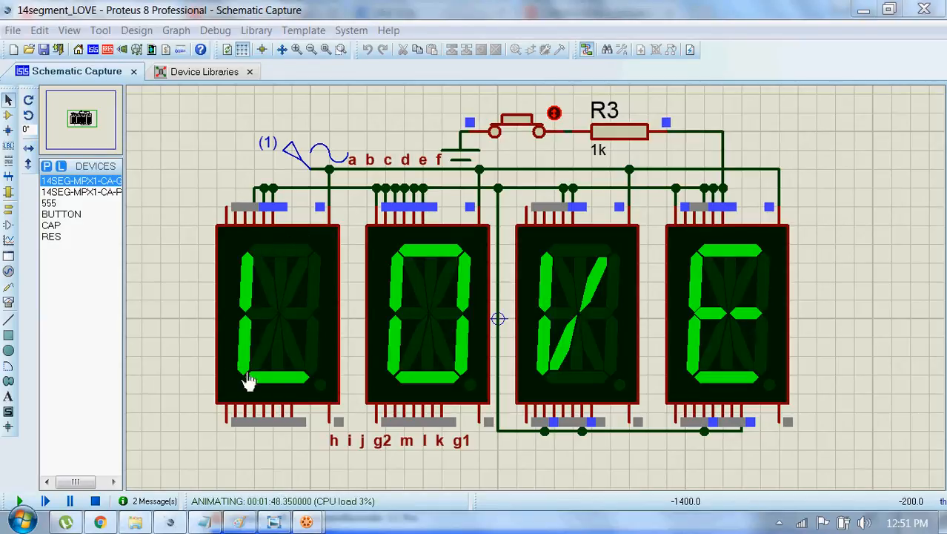
mouse_move(295, 234)
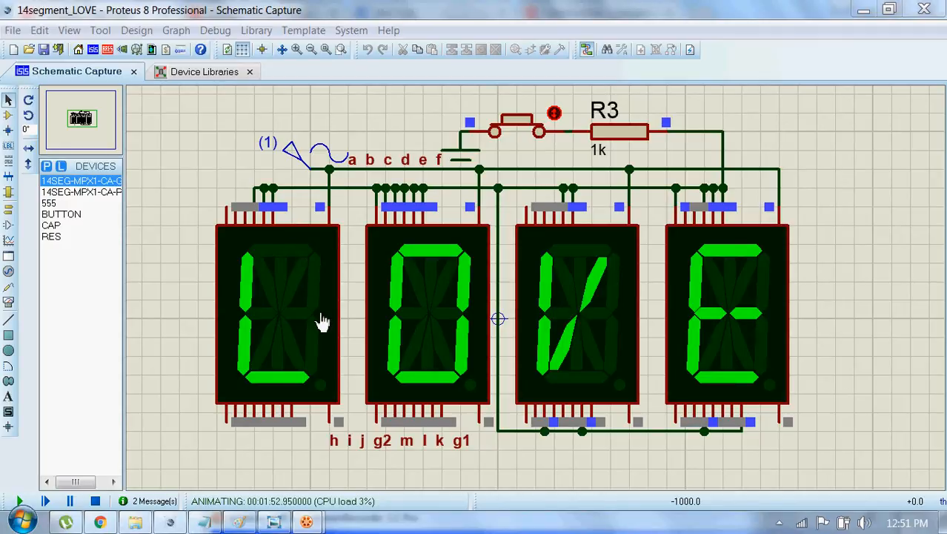
mouse_move(255, 378)
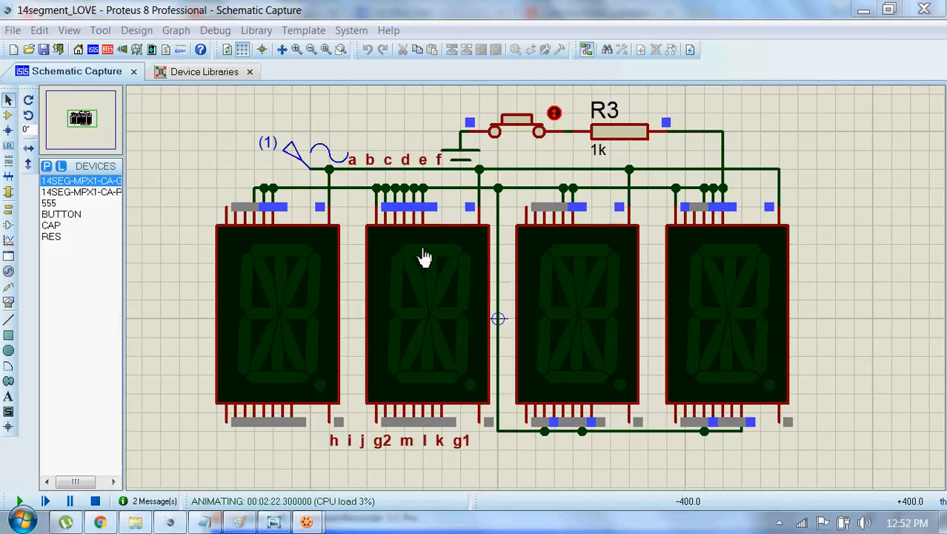
mouse_move(471, 302)
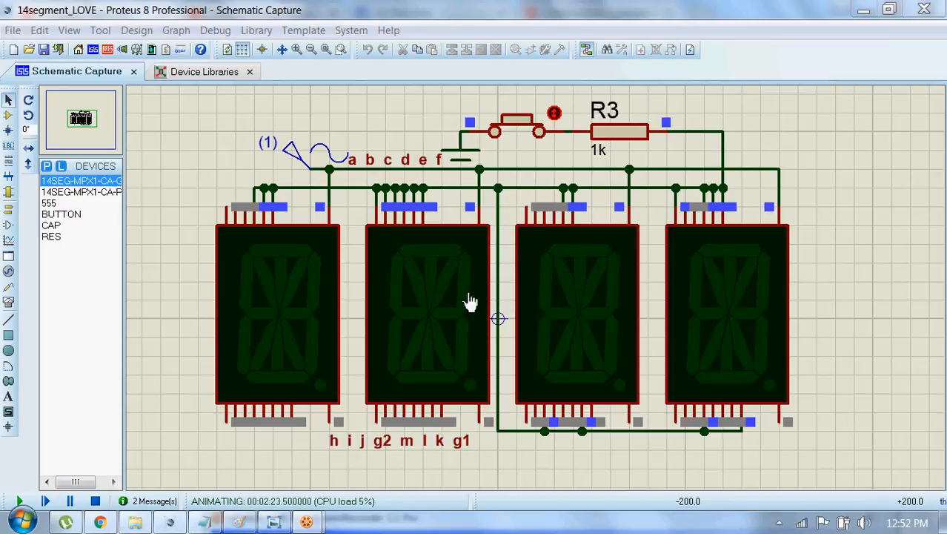
mouse_move(424, 385)
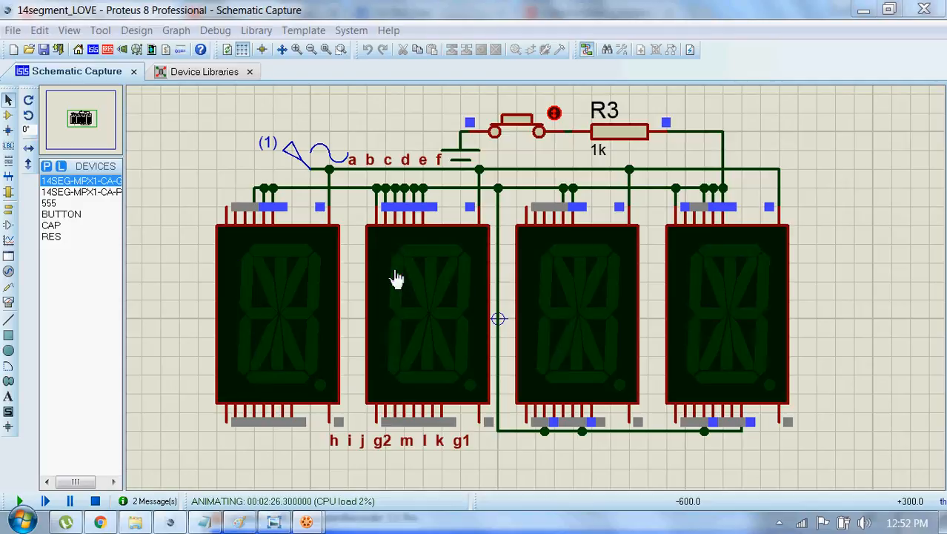
mouse_move(378, 215)
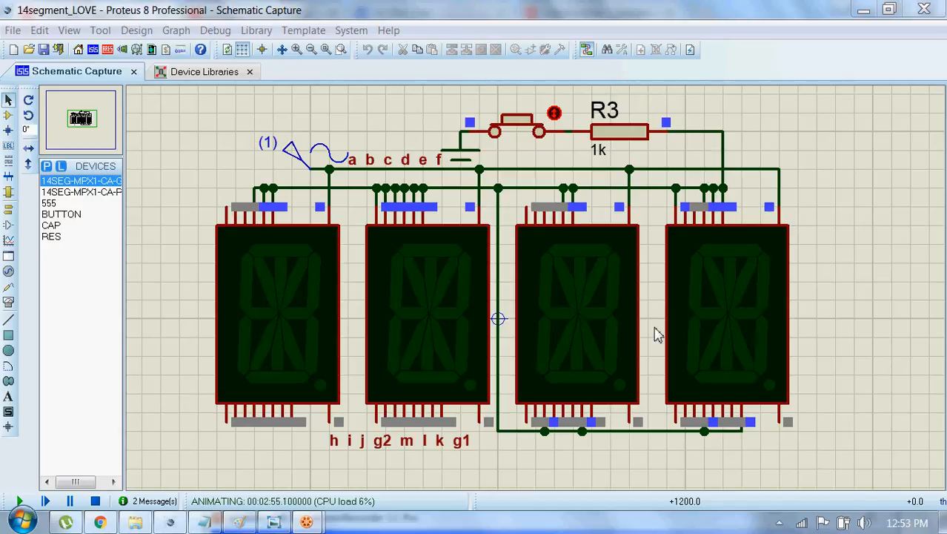
mouse_move(363, 421)
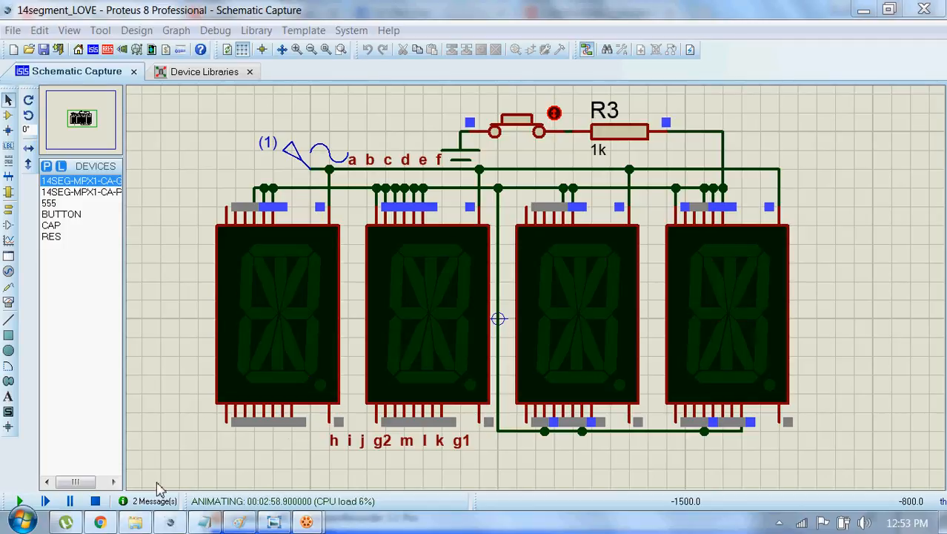
Stop the running simulation, leaving the four 14-segment displays unlit
left_click(95, 501)
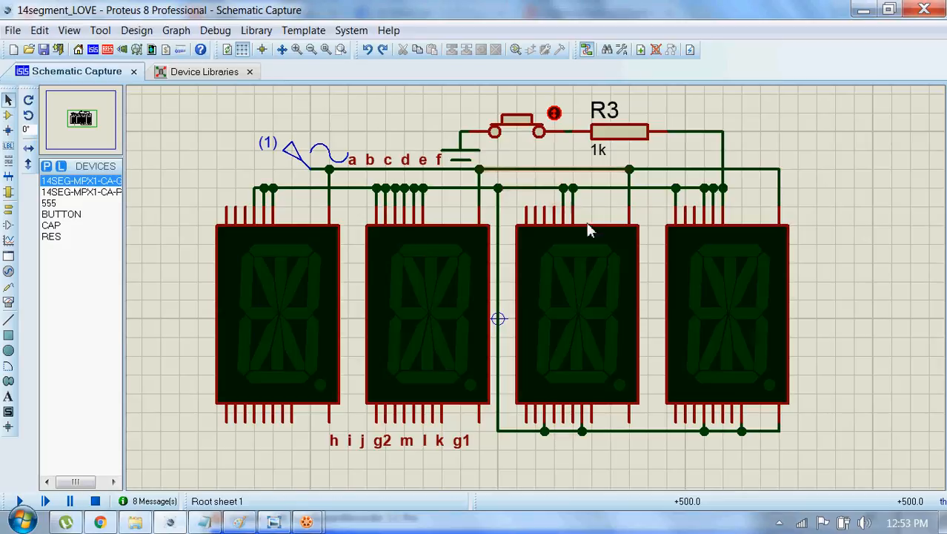
left_click(427, 314)
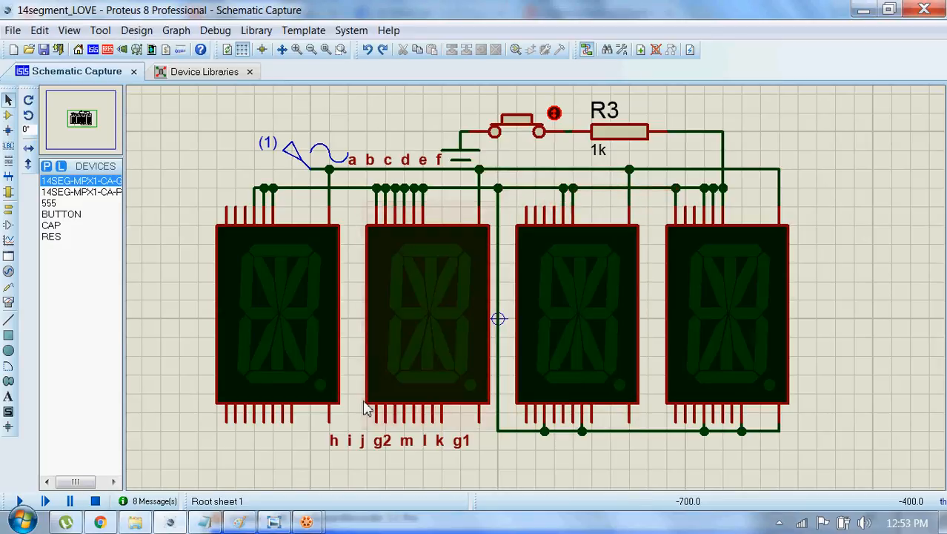
left_click(727, 319)
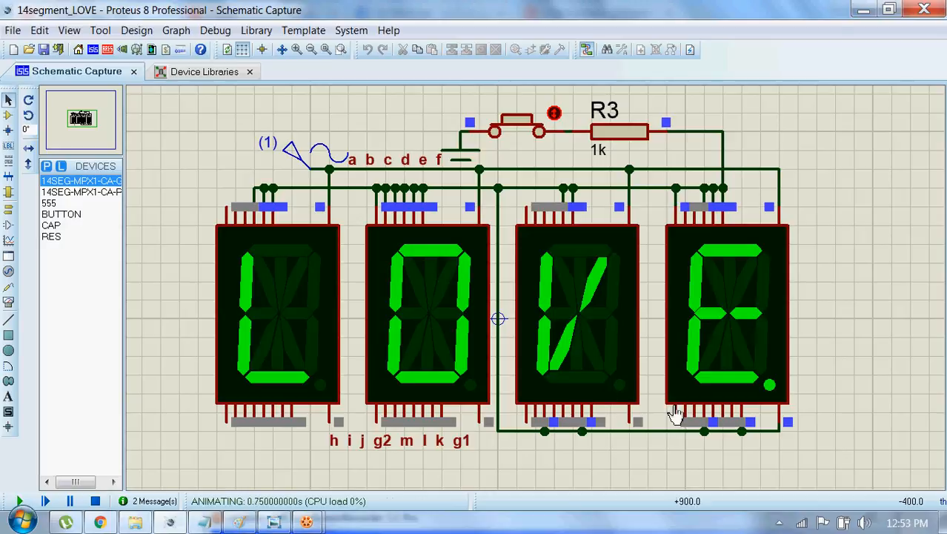
mouse_move(771, 392)
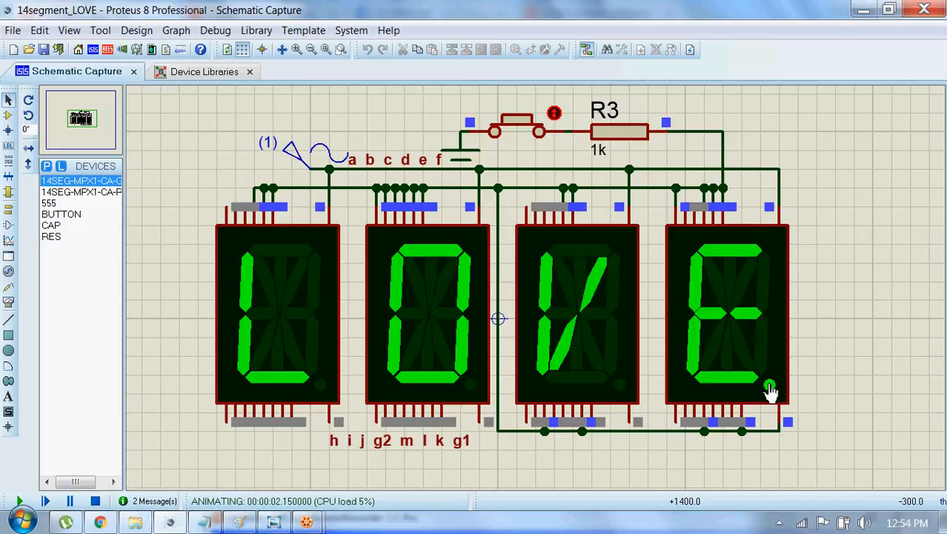